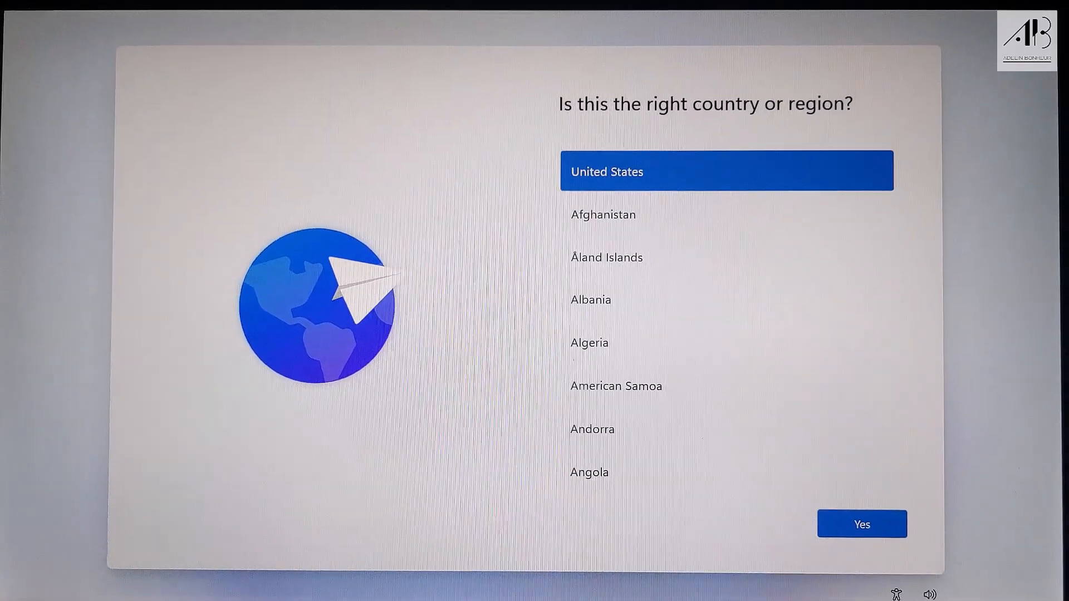
- Keep United States as region, accept the suggested keyboard layout, and skip a second layout
click(861, 525)
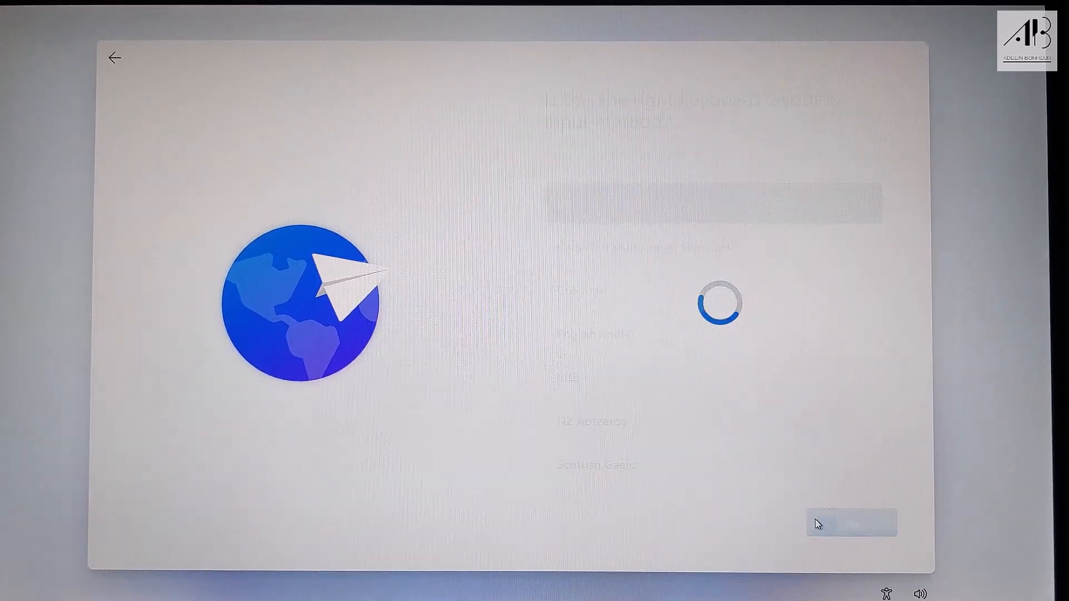
click(851, 524)
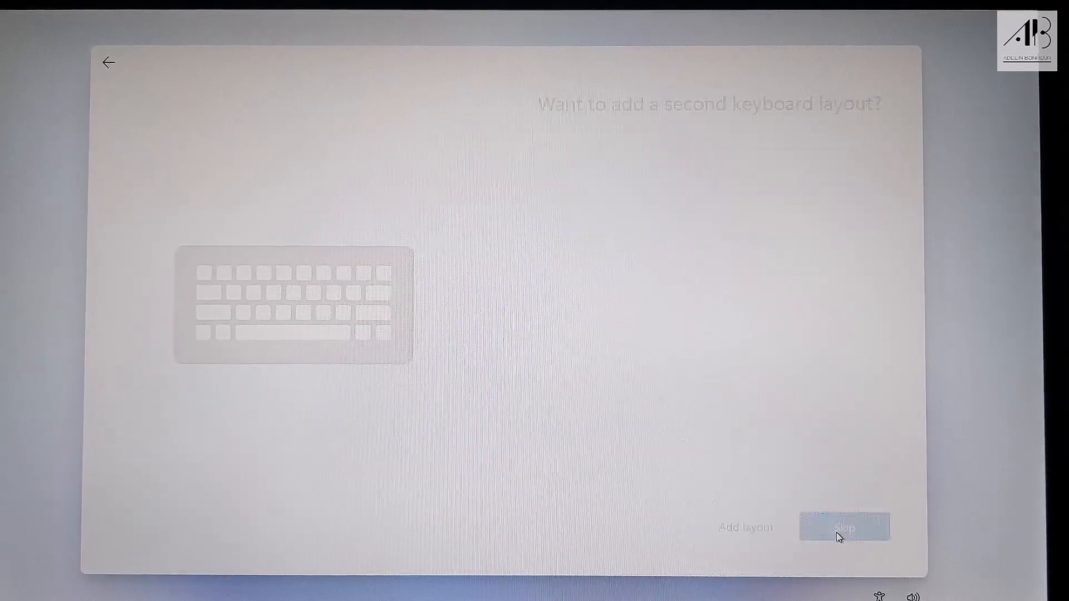
click(845, 526)
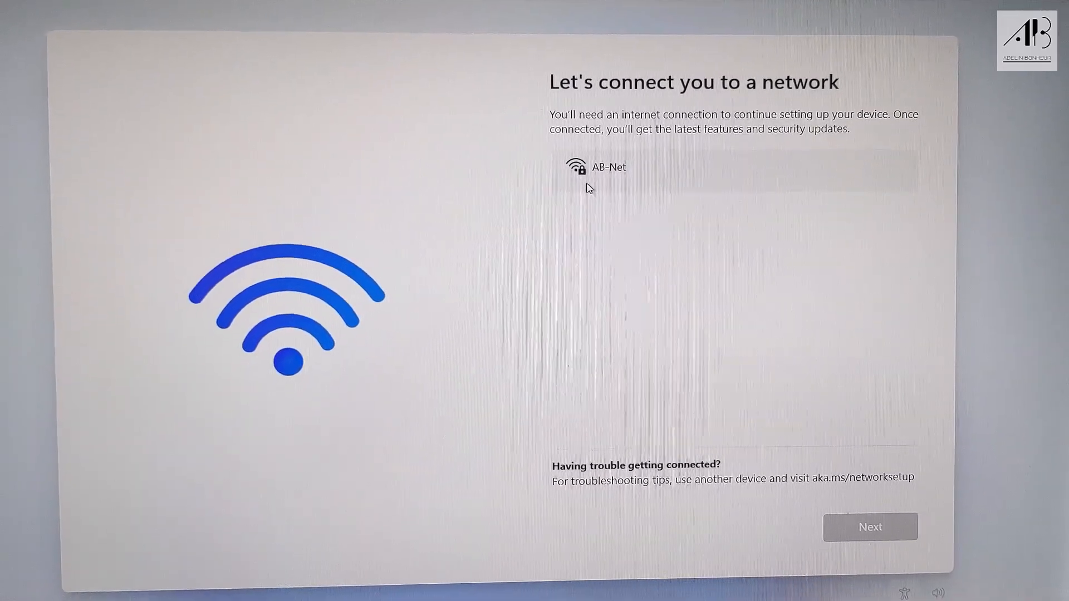
- Join the AB-Net Wi-Fi network with its password and continue once connected
click(607, 167)
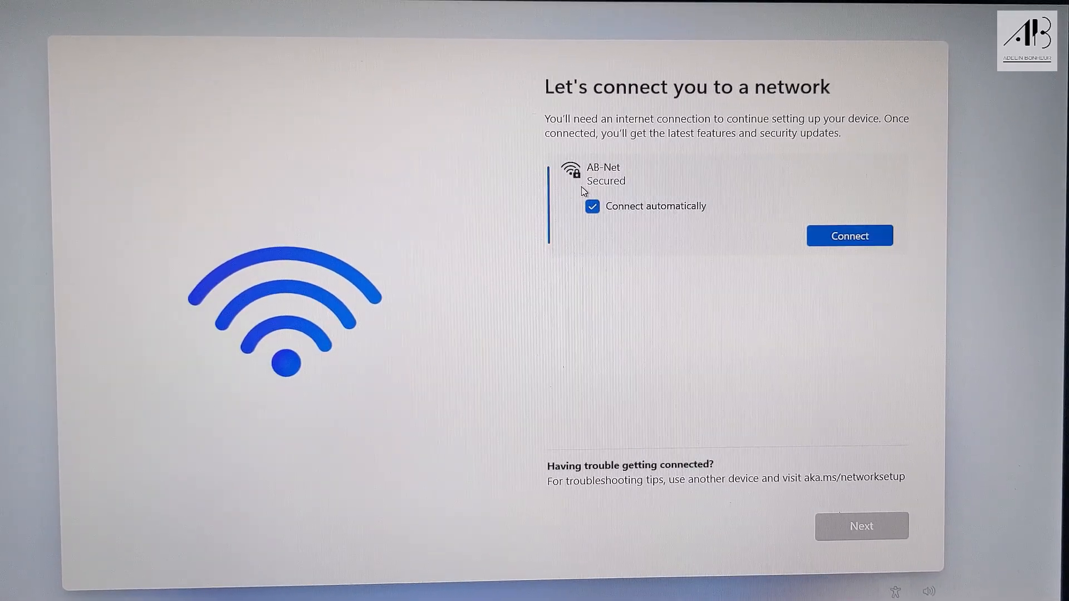
click(849, 235)
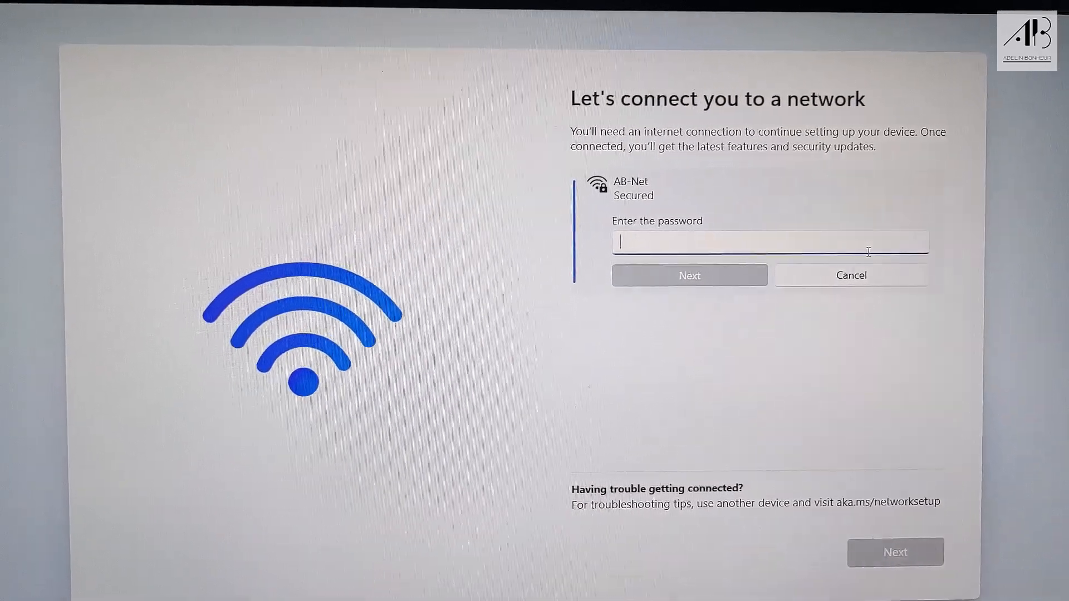
text(PASSWORD)
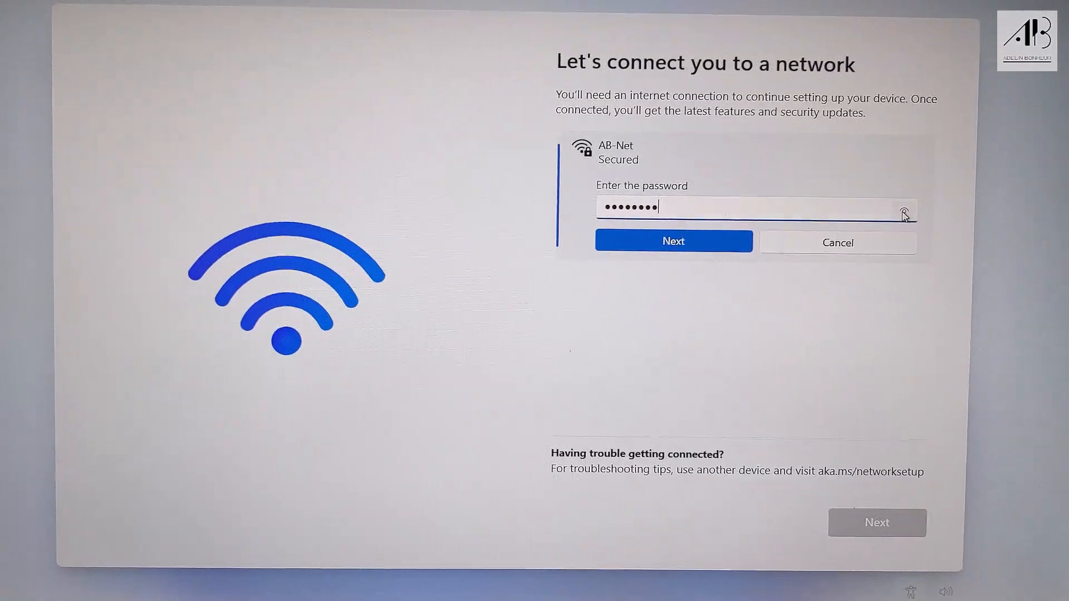
click(673, 240)
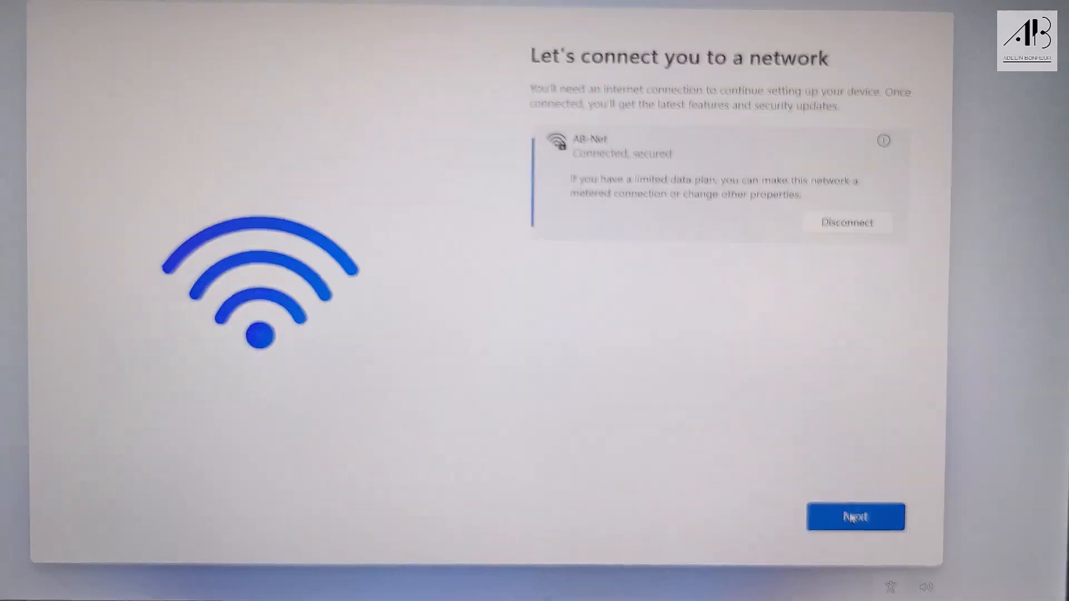
click(855, 516)
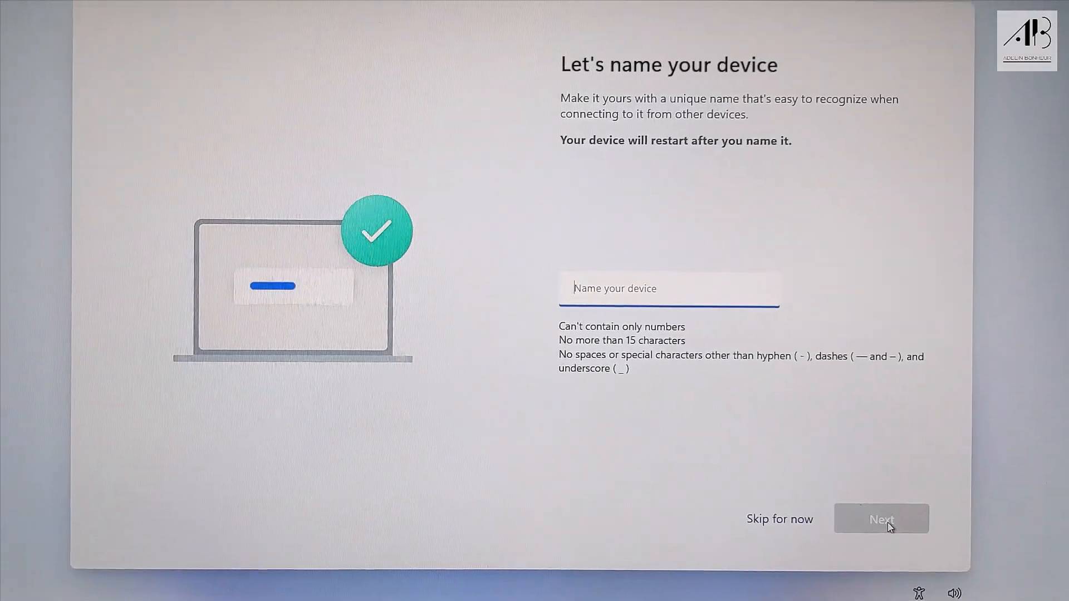
- Enter 'Bonheur-PC' as the device name
text(B)
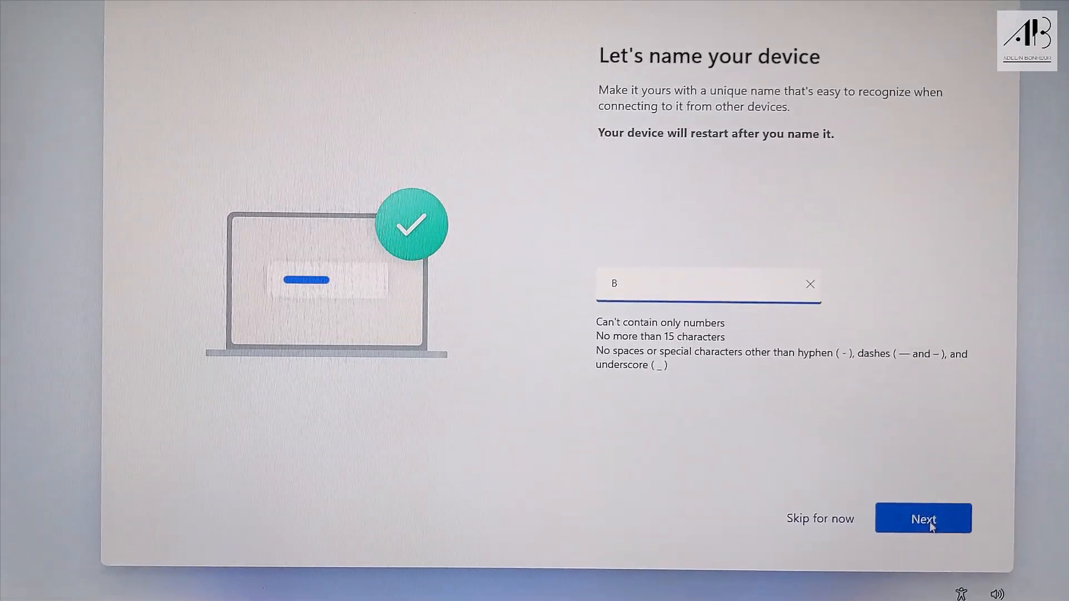
text(Bonheur-P)
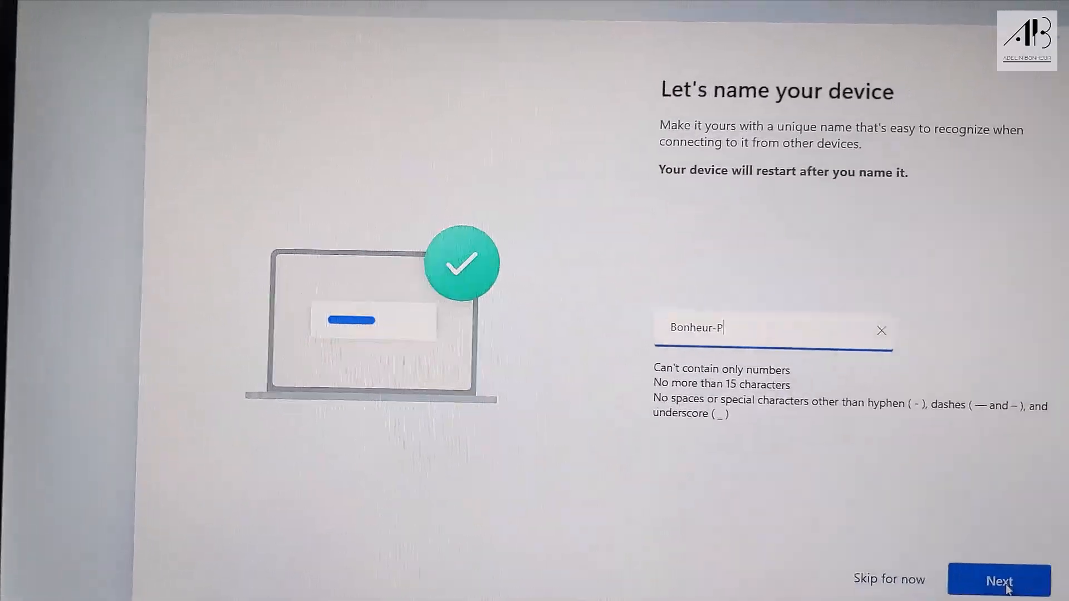
text(C)
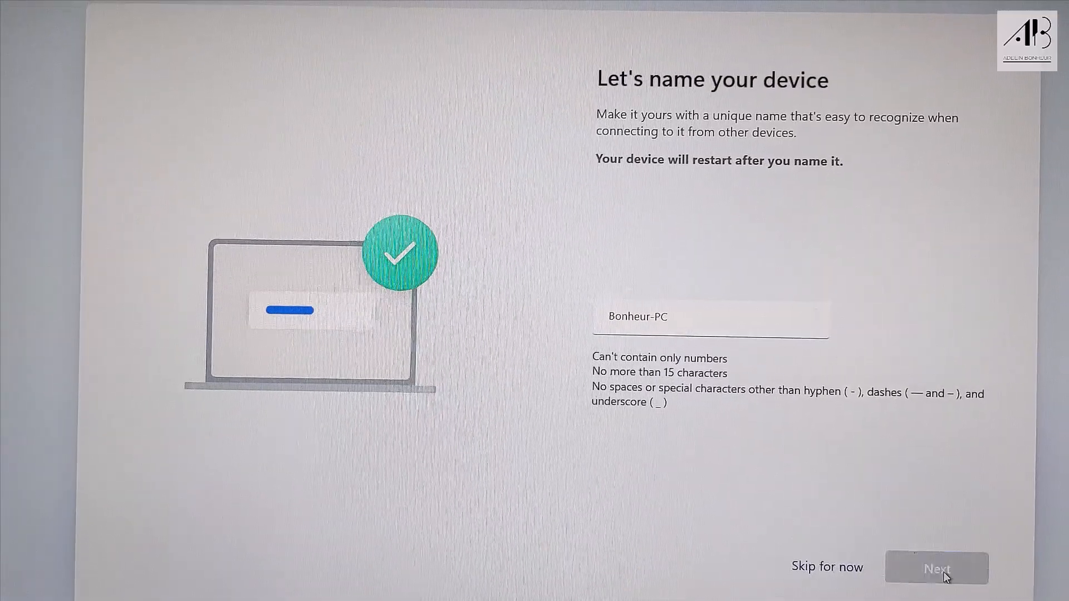